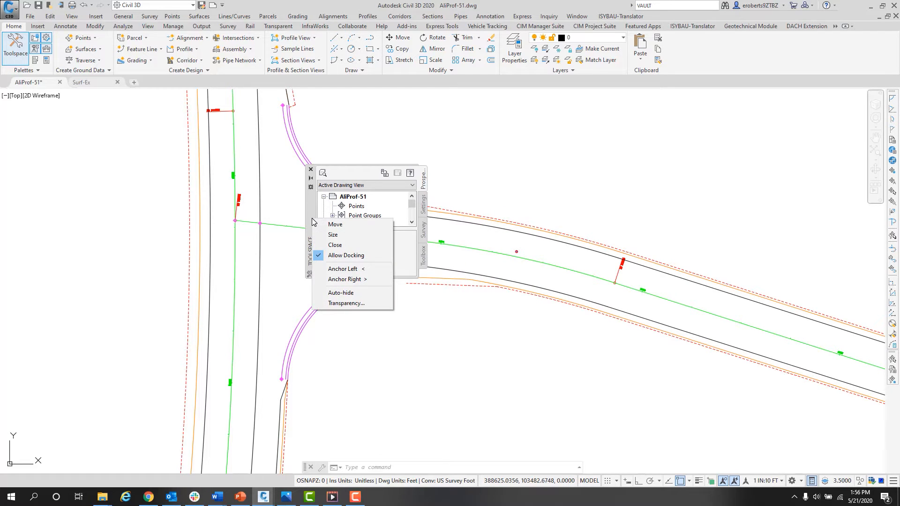
pyautogui.moveTo(347, 279)
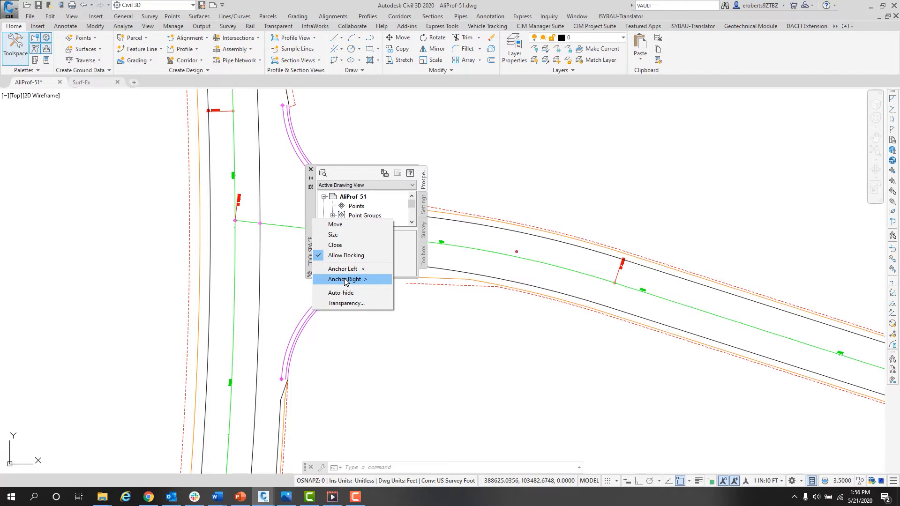
pyautogui.moveTo(346, 255)
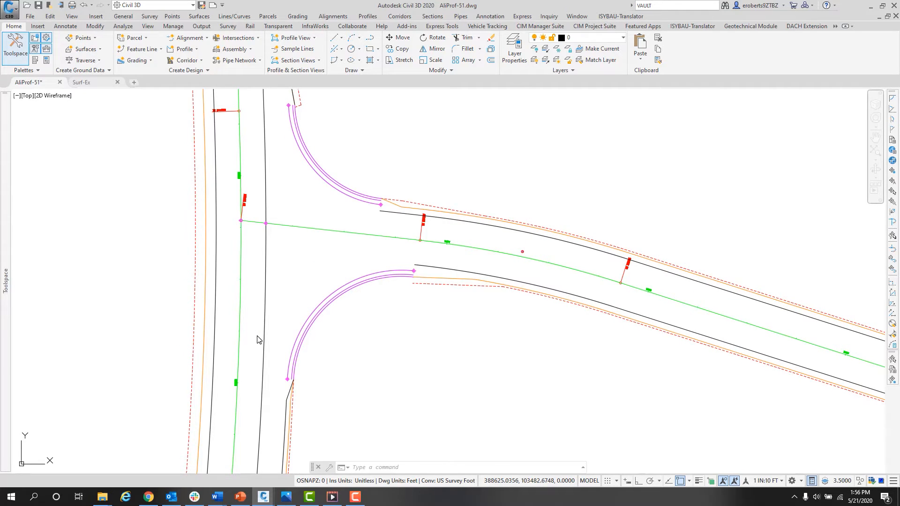
pyautogui.click(15, 44)
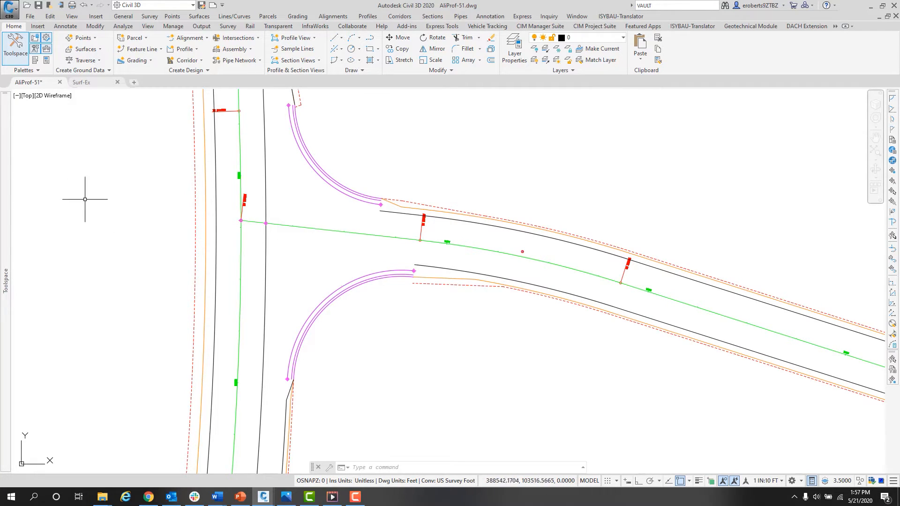
pyautogui.click(16, 45)
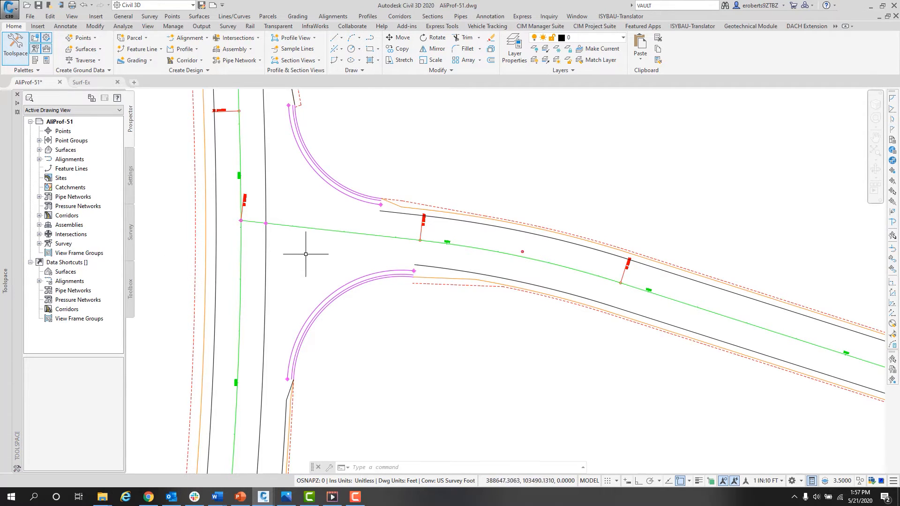
pyautogui.click(307, 254)
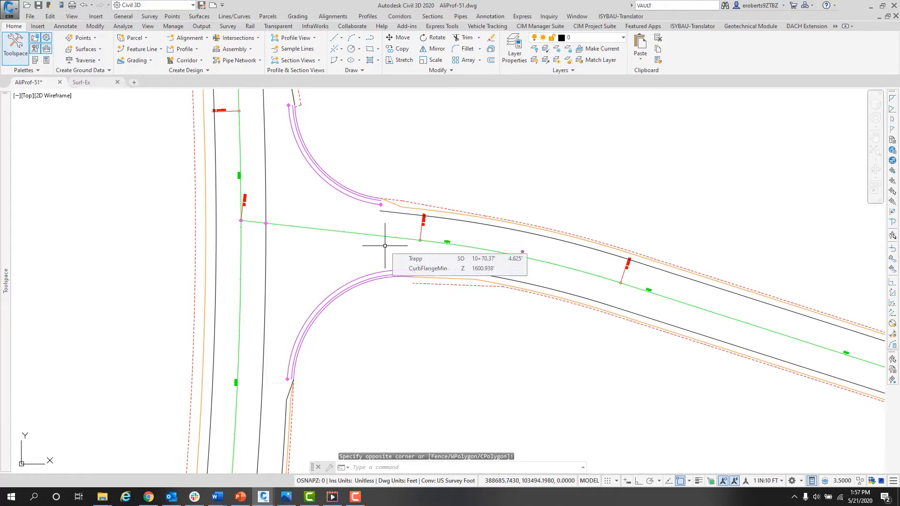
pyautogui.moveTo(341, 219)
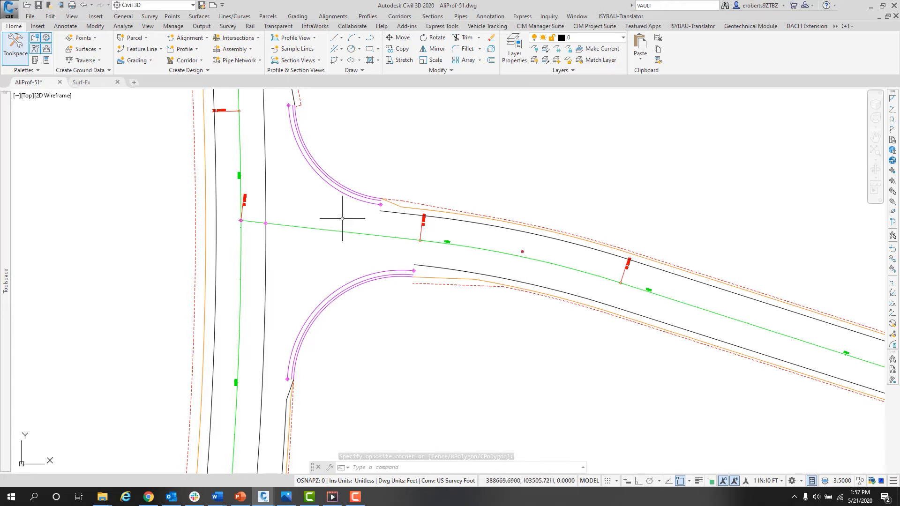
# - Undock Toolspace from the left edge and move it as a floating palette over the drawing area
pyautogui.click(6, 50)
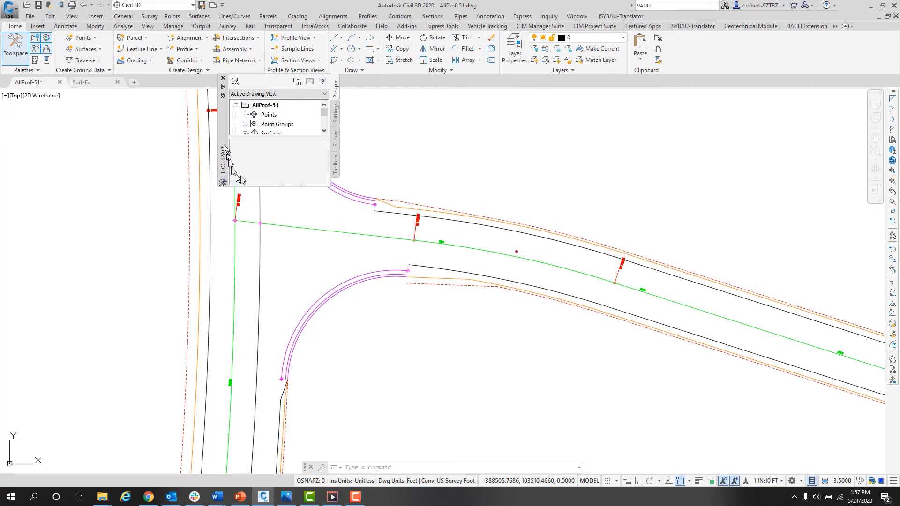
pyautogui.moveTo(223, 78); pyautogui.dragTo(320, 108)
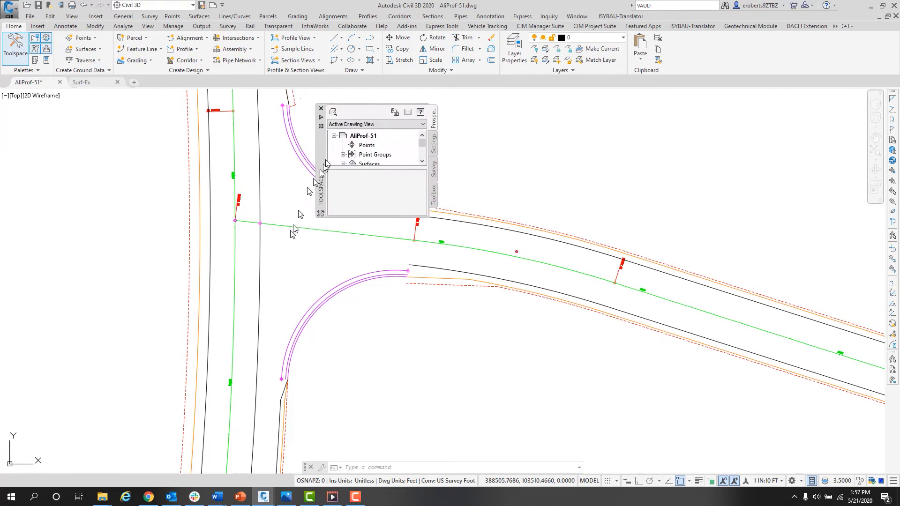
pyautogui.moveTo(321, 111); pyautogui.dragTo(295, 183)
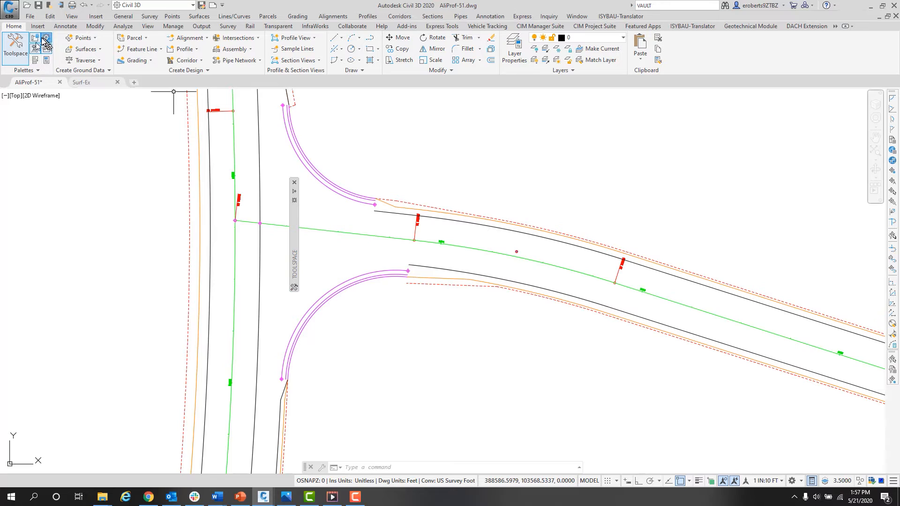
pyautogui.moveTo(16, 46)
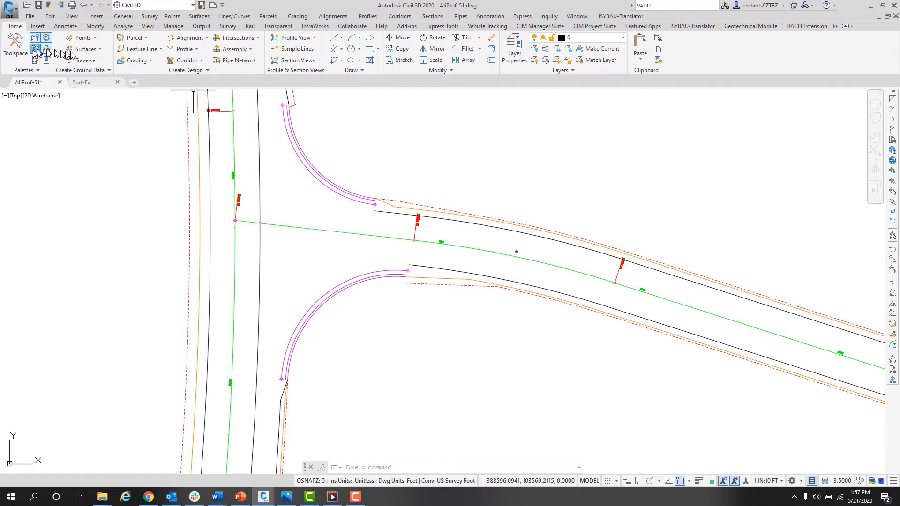
pyautogui.moveTo(575, 266)
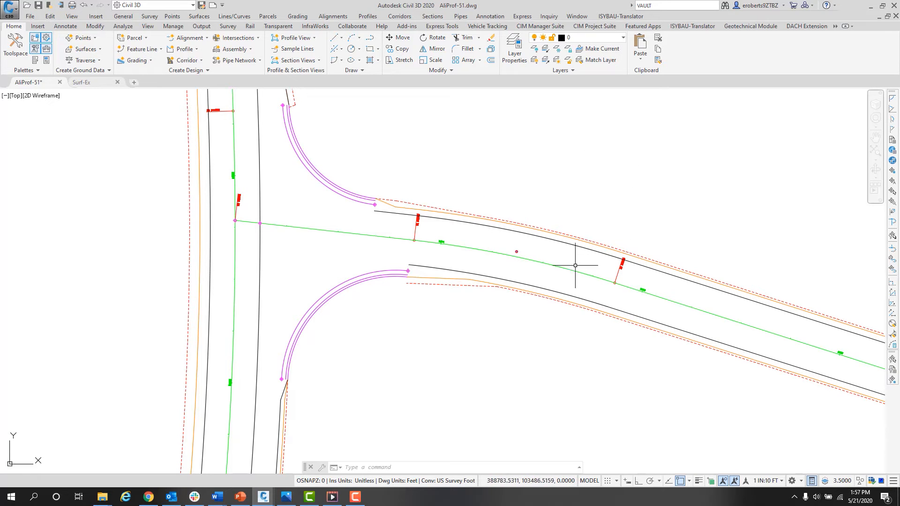
pyautogui.moveTo(481, 247)
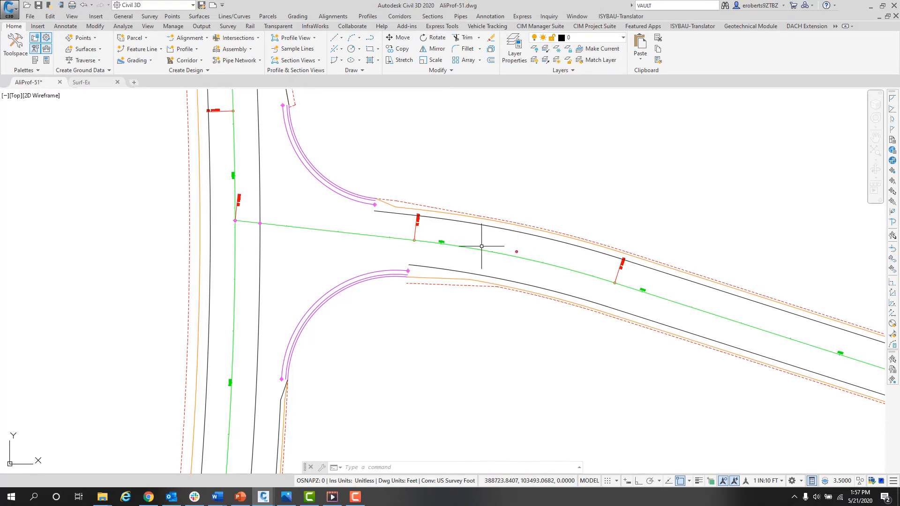
pyautogui.moveTo(125, 147)
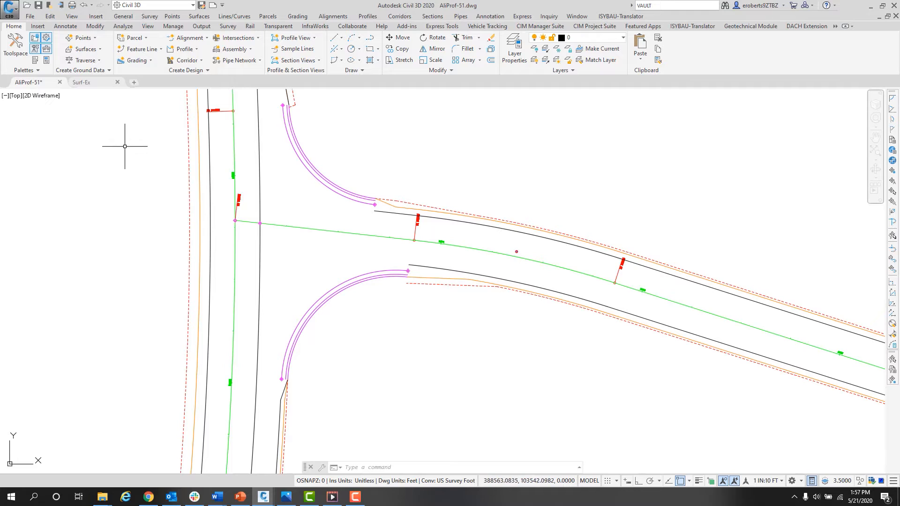
# - Reopen Toolspace from the Home ribbon Palettes panel, docked fully along the left
pyautogui.click(15, 45)
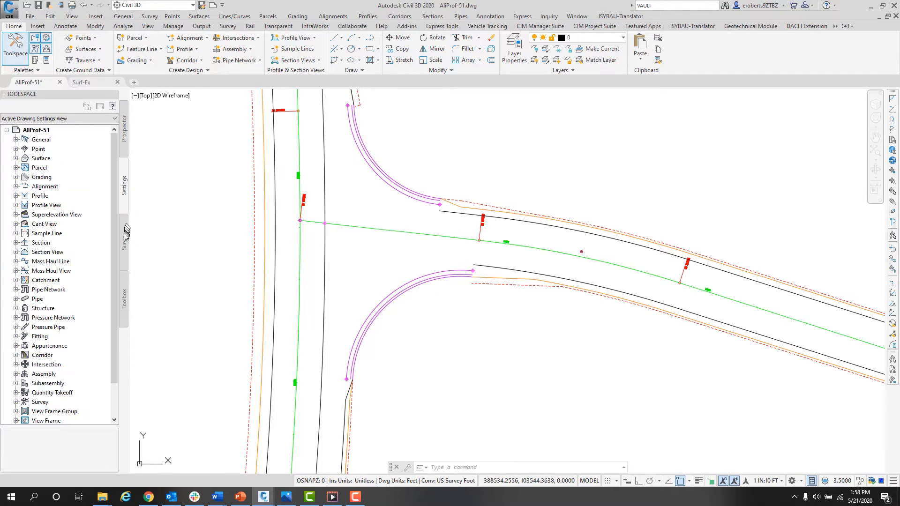
# - Show Prospector and expand the drawing's Point Groups and Surfaces collections
pyautogui.click(124, 295)
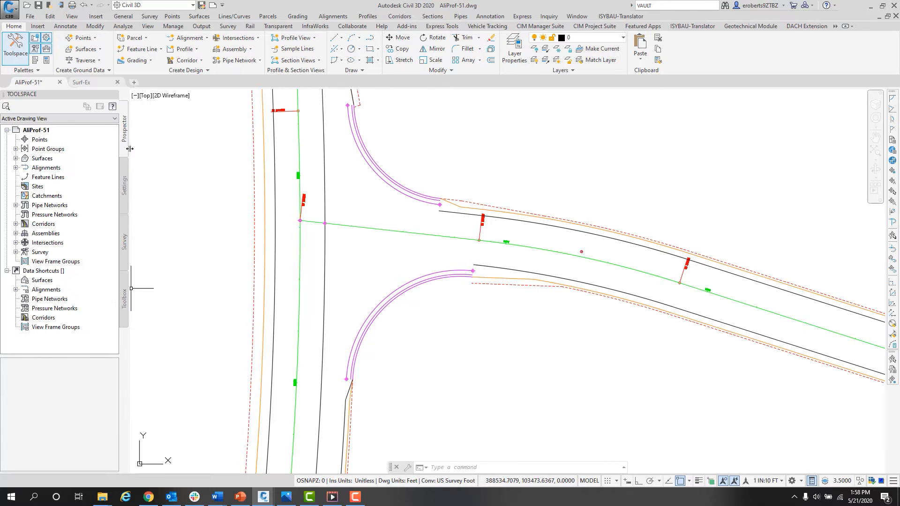
pyautogui.moveTo(129, 136)
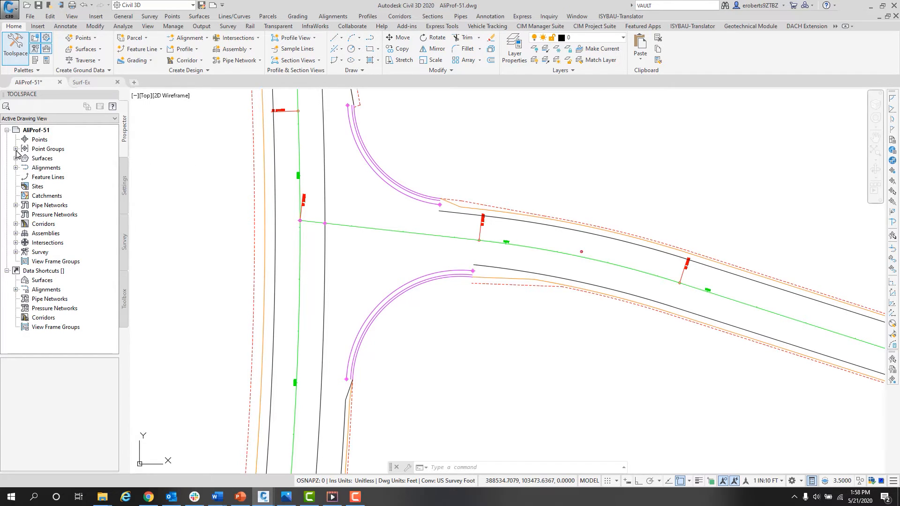
pyautogui.click(17, 149)
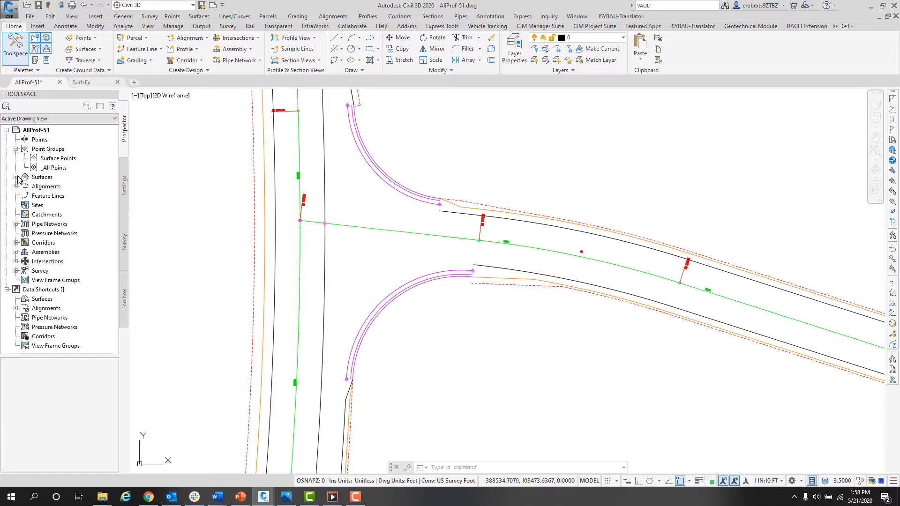
pyautogui.click(16, 177)
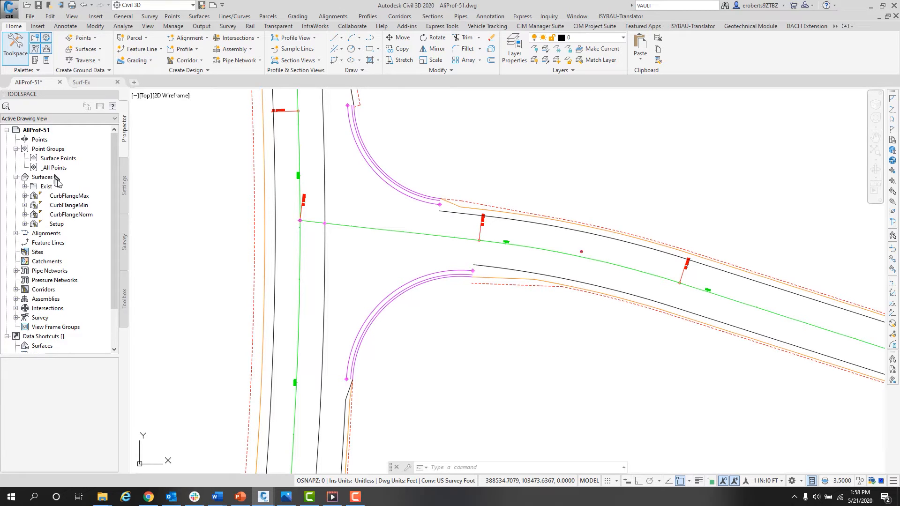
pyautogui.moveTo(17, 180)
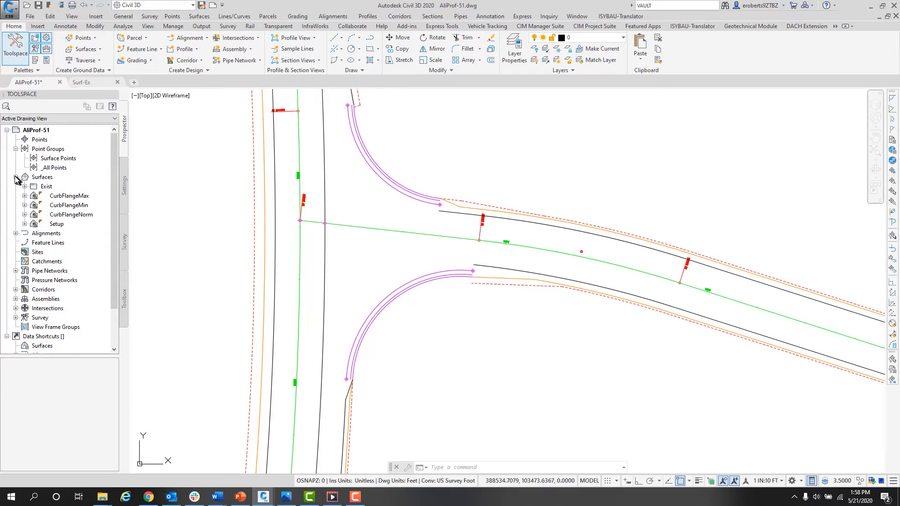
pyautogui.click(16, 177)
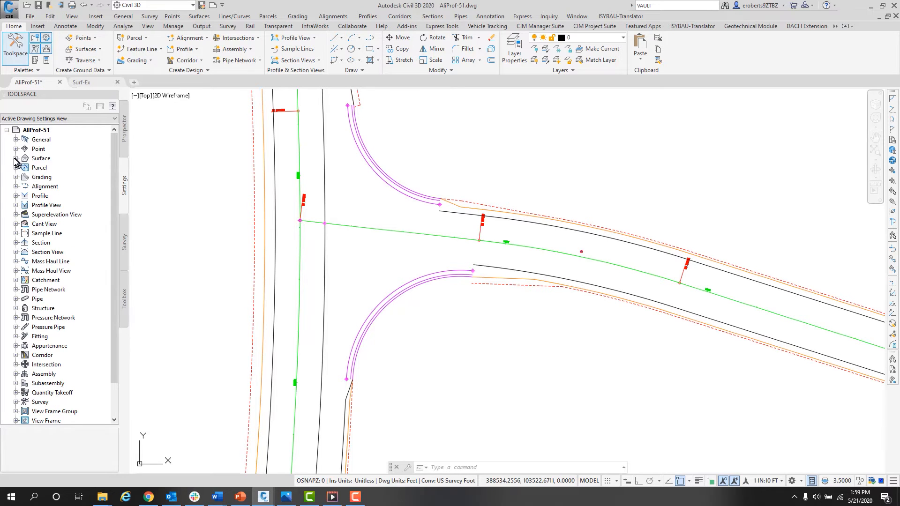
# - Expand the Surface settings category and browse its Surface Styles collection
pyautogui.click(17, 158)
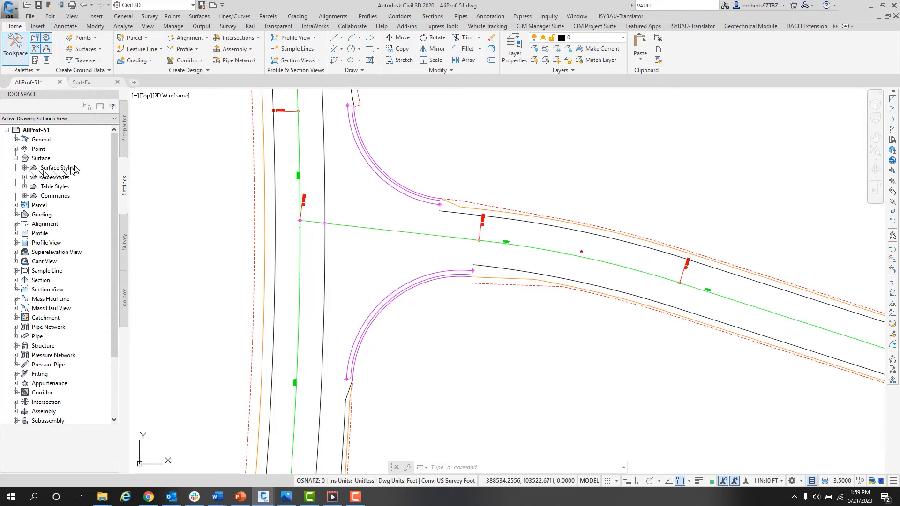
pyautogui.click(23, 167)
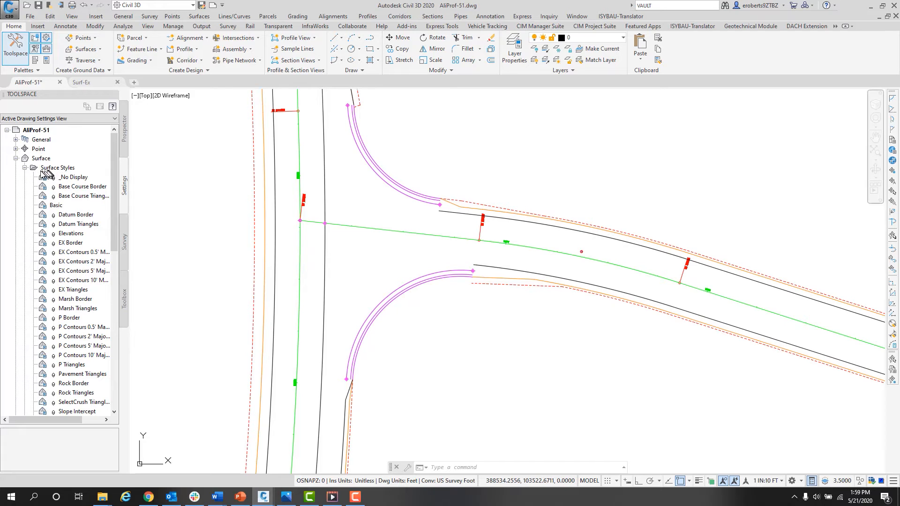
pyautogui.click(25, 167)
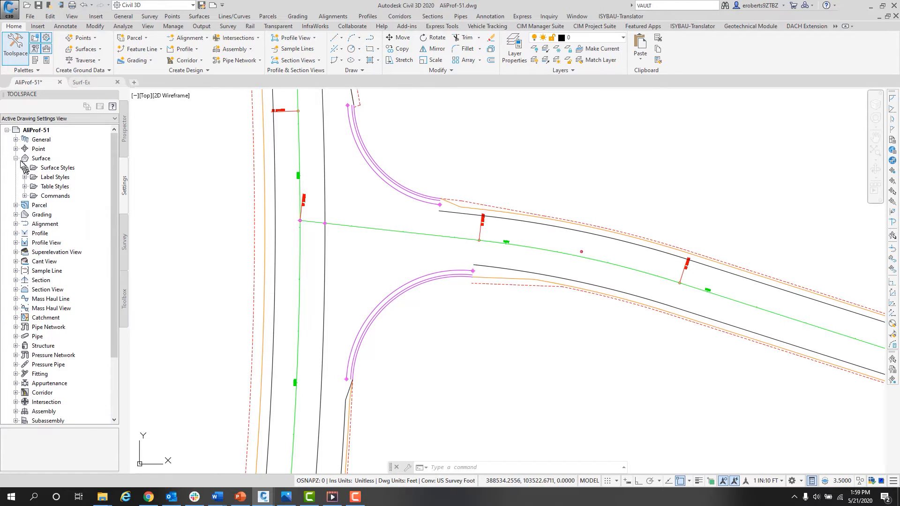
pyautogui.moveTo(72, 176)
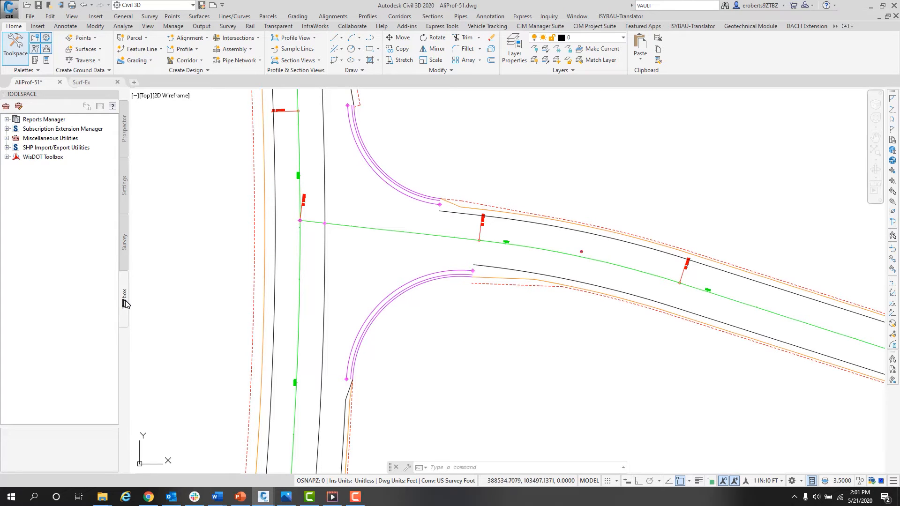
pyautogui.moveTo(134, 298)
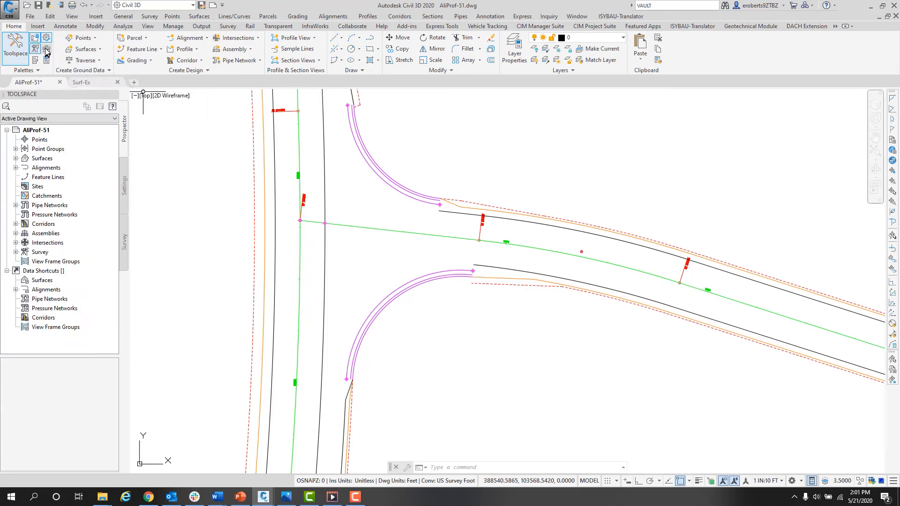
# - Toggle the Toolbox tab off from the ribbon Palettes panel
pyautogui.click(46, 52)
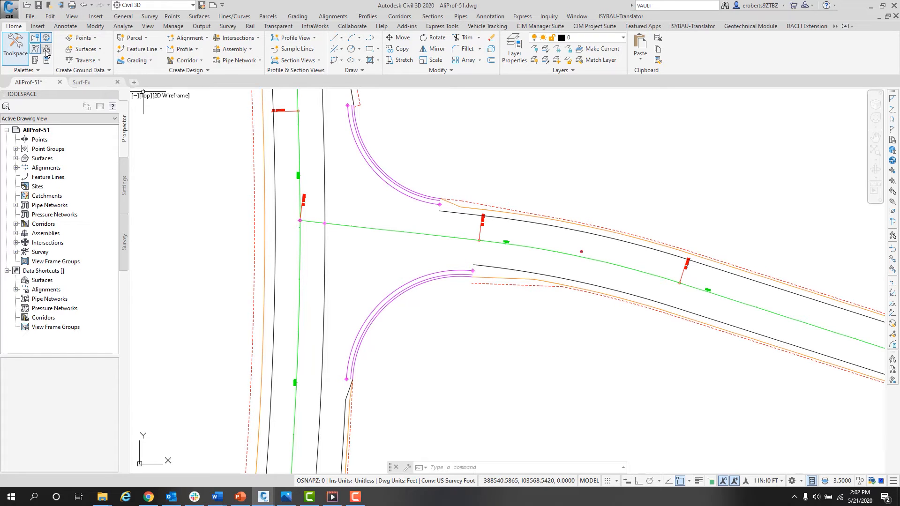
pyautogui.moveTo(35, 51)
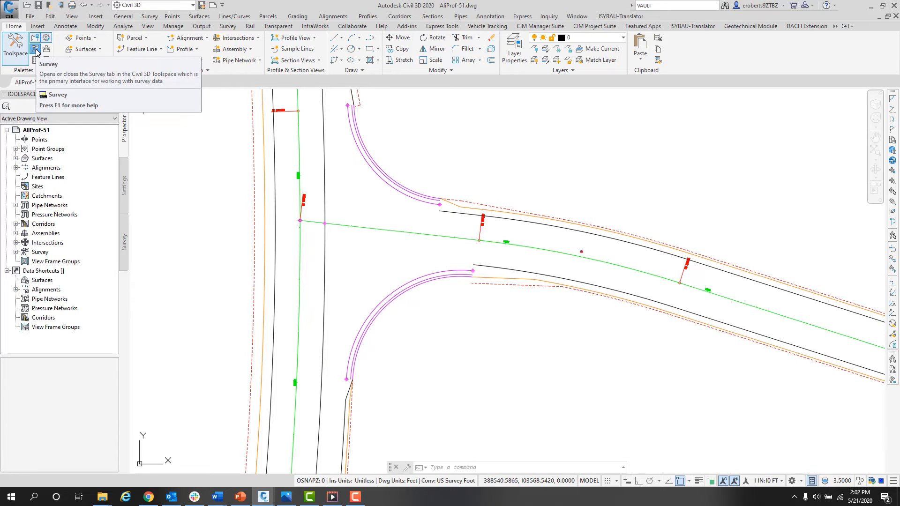
# - Hide Toolspace and bring it back via the Palettes panel buttons
pyautogui.click(46, 38)
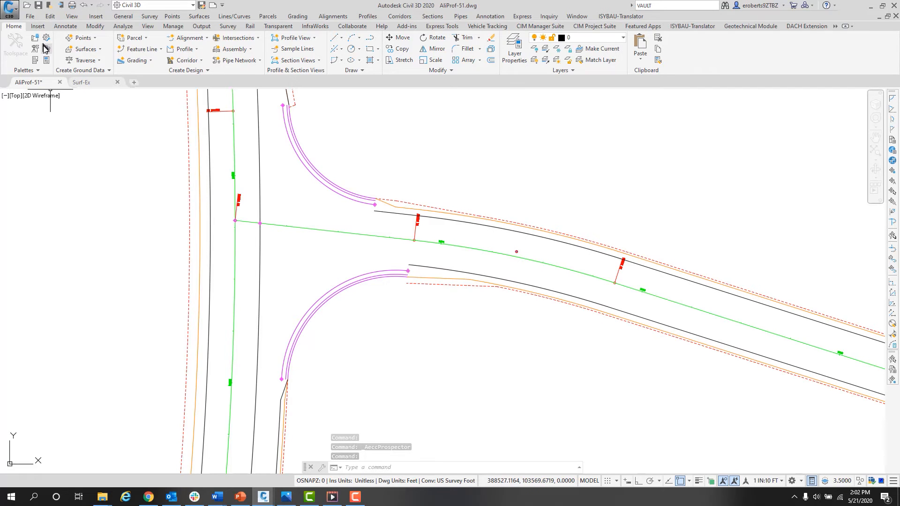
pyautogui.click(16, 44)
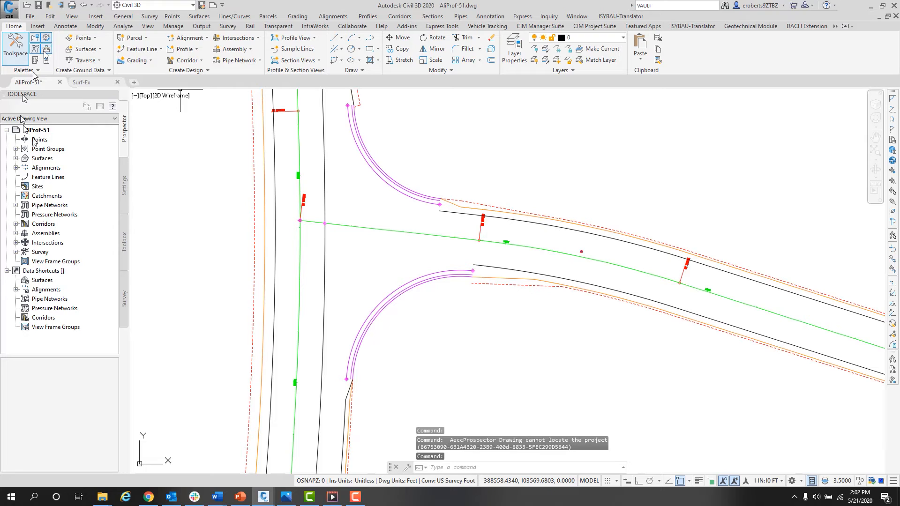
pyautogui.moveTo(133, 139)
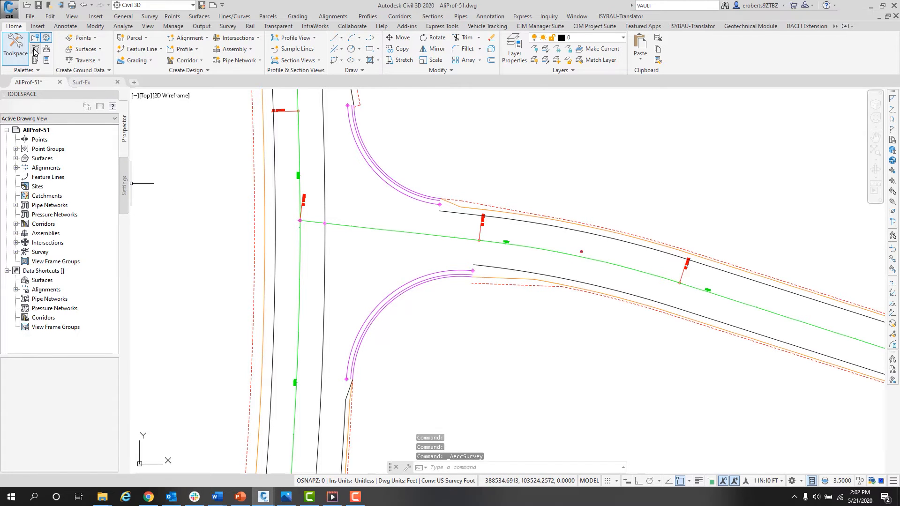
# - Reopen the Survey tab and add the Toolbox tab after it in Toolspace
pyautogui.click(124, 238)
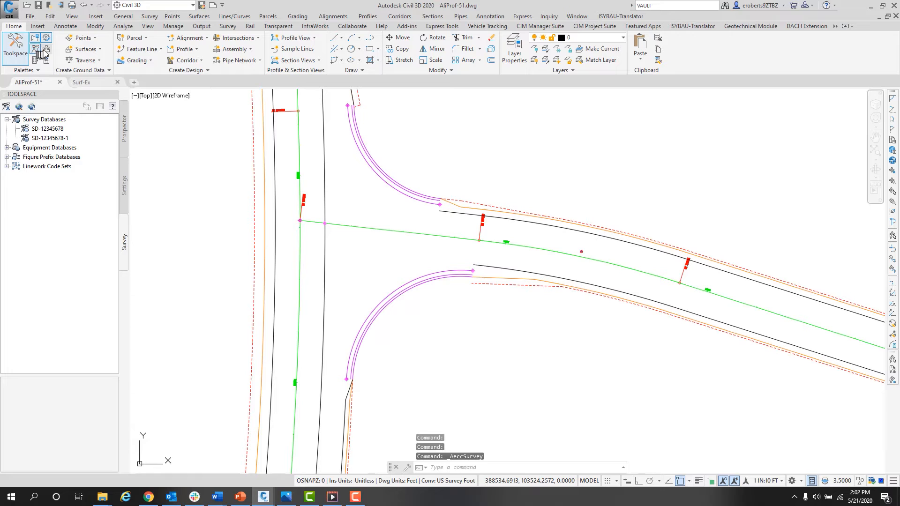
pyautogui.moveTo(45, 53)
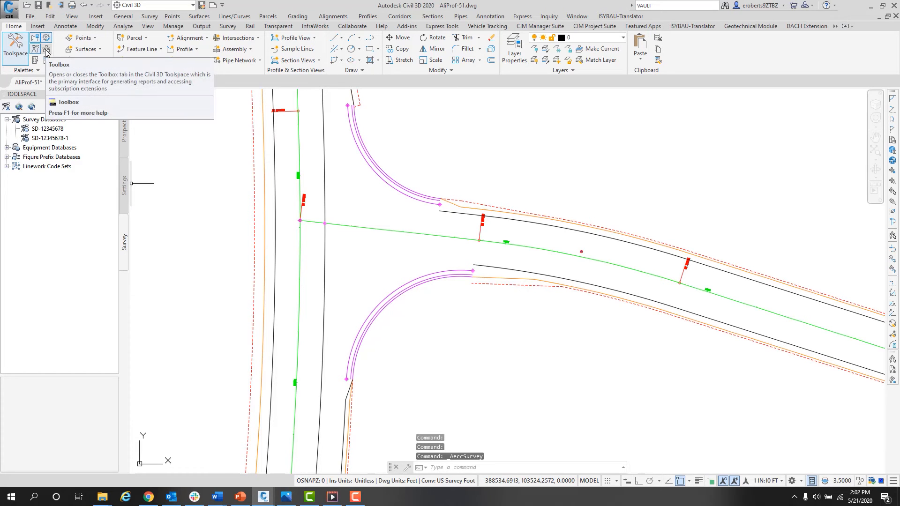
pyautogui.click(46, 51)
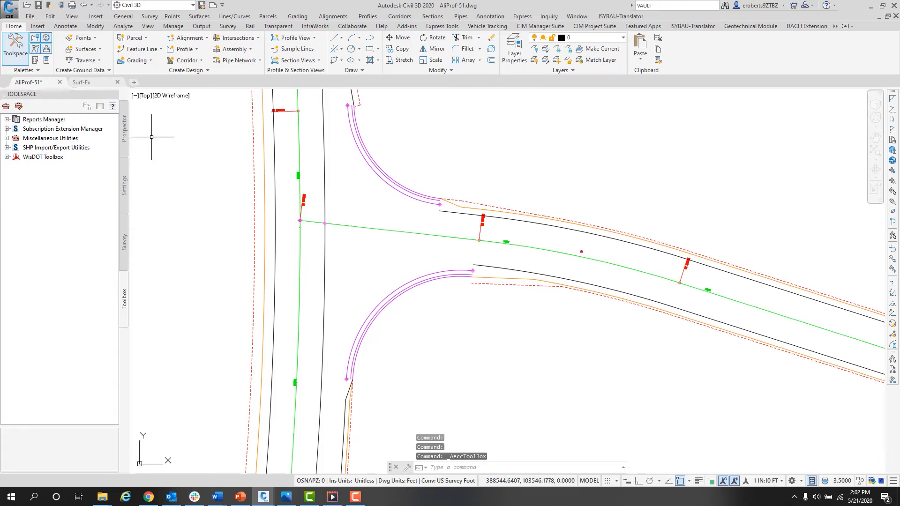
pyautogui.moveTo(142, 320)
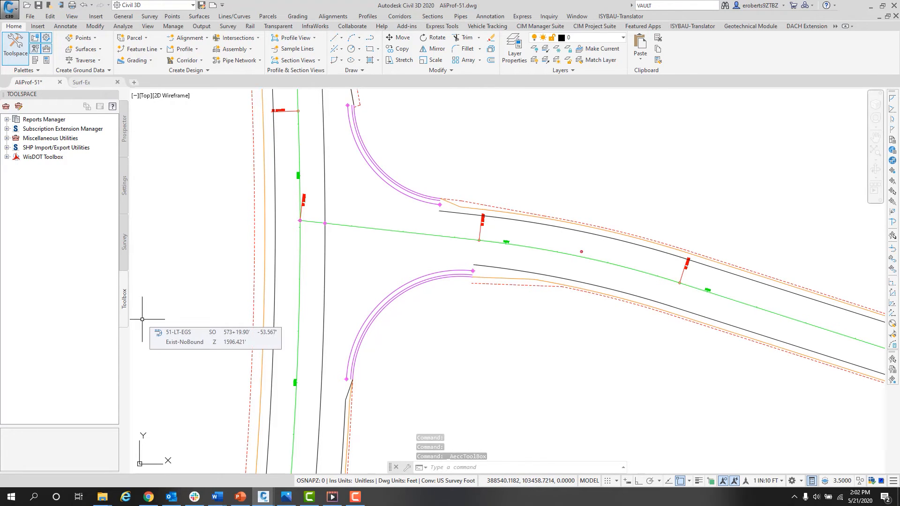
pyautogui.moveTo(150, 310)
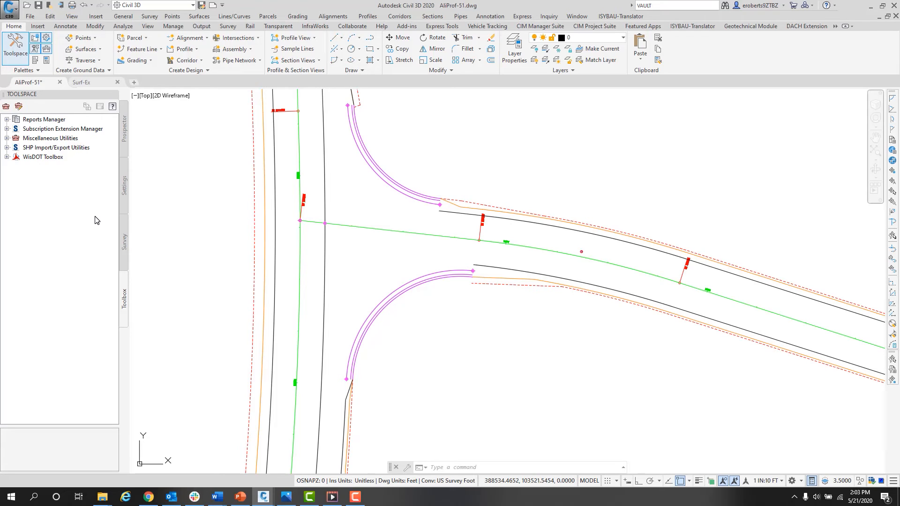
# - Switch Prospector from Active Drawing View to Master View listing all open drawings
pyautogui.click(124, 126)
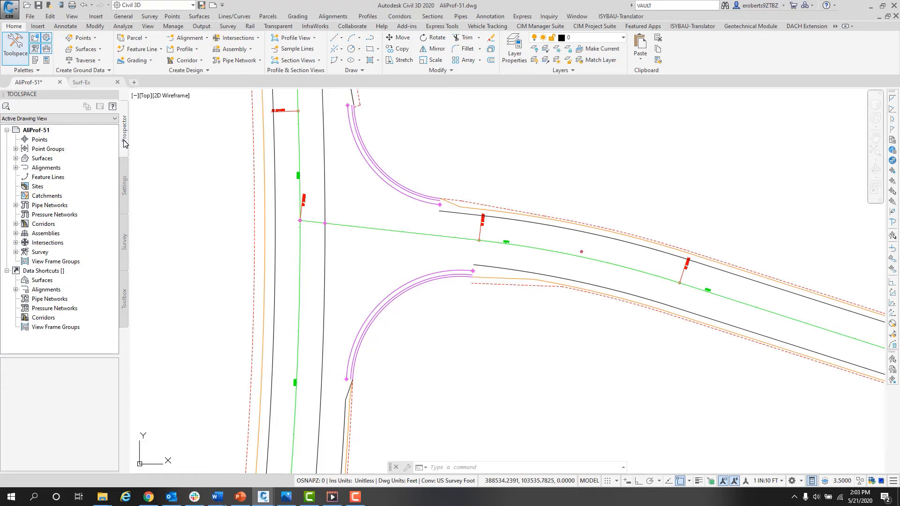
pyautogui.moveTo(92, 120)
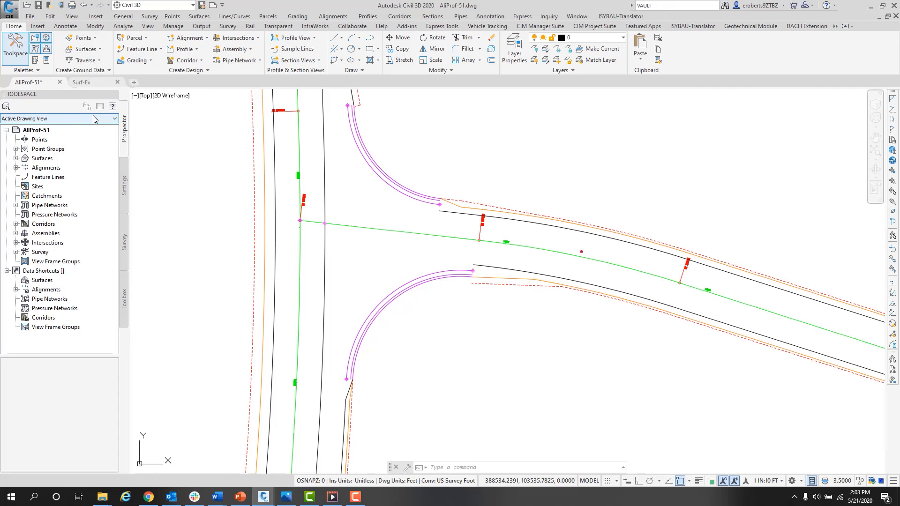
pyautogui.click(60, 118)
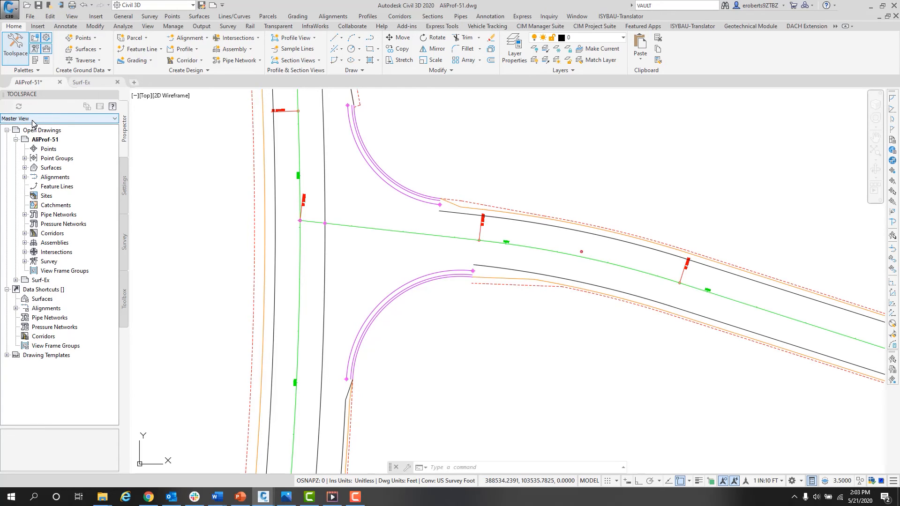
pyautogui.moveTo(34, 120)
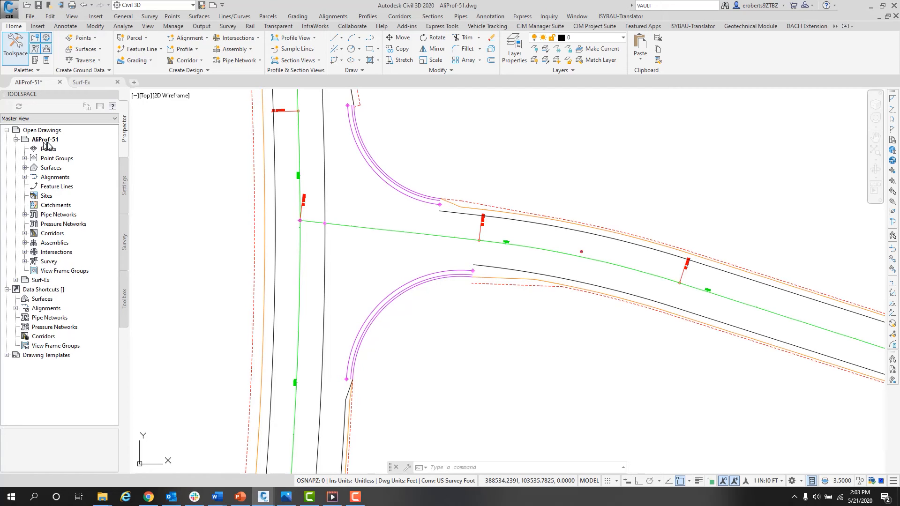
pyautogui.moveTo(47, 146)
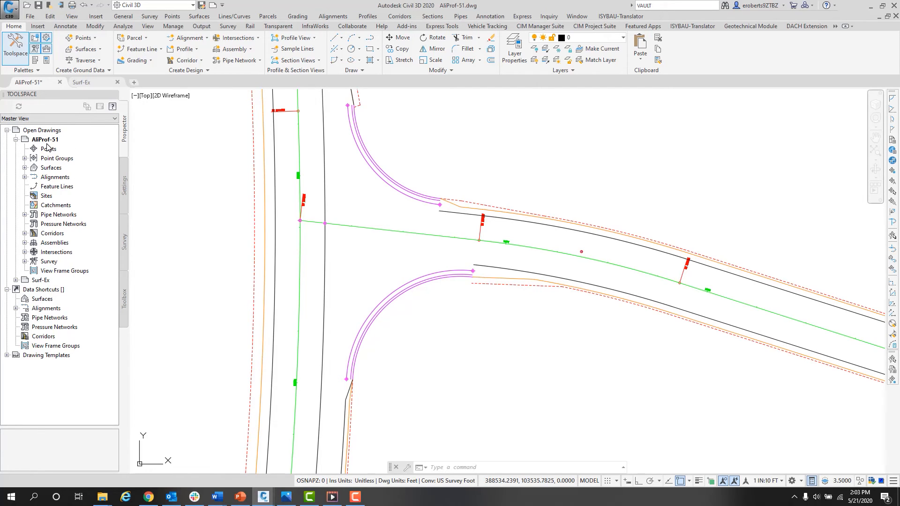
pyautogui.moveTo(54, 150)
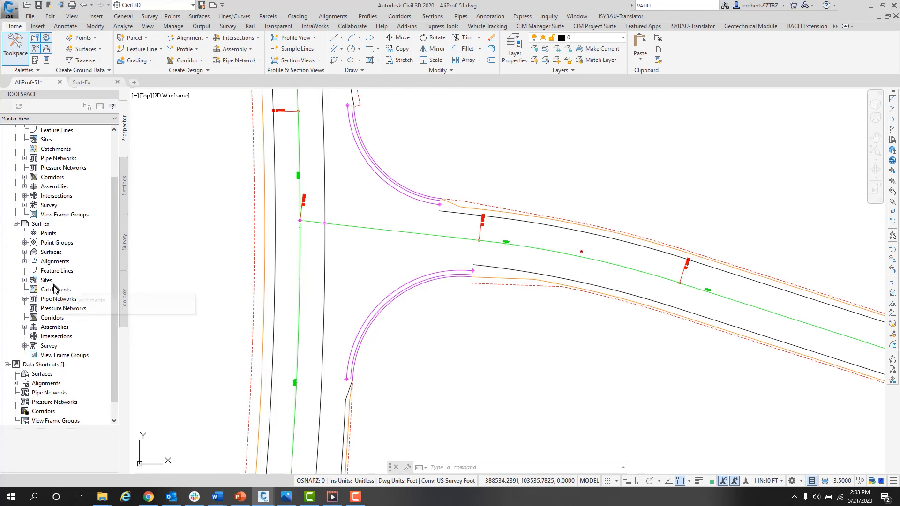
pyautogui.scroll(-3)
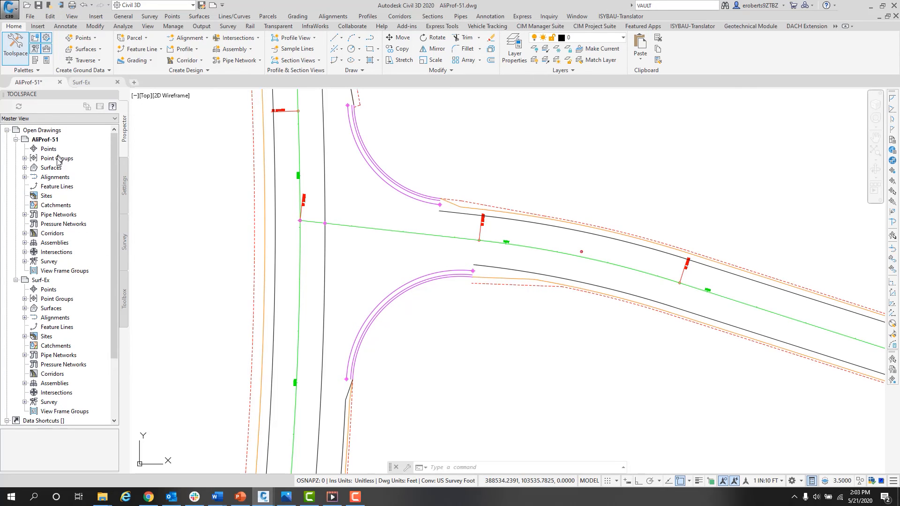
pyautogui.scroll(-3)
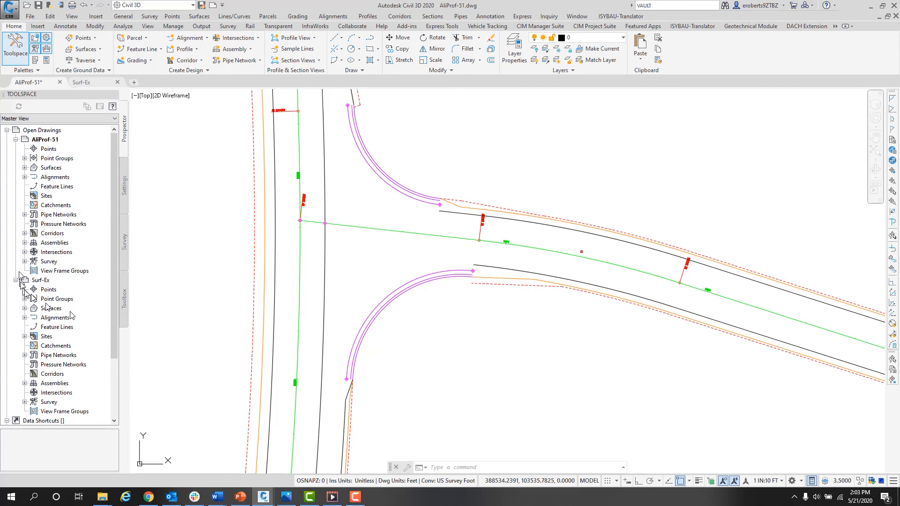
pyautogui.moveTo(48, 289)
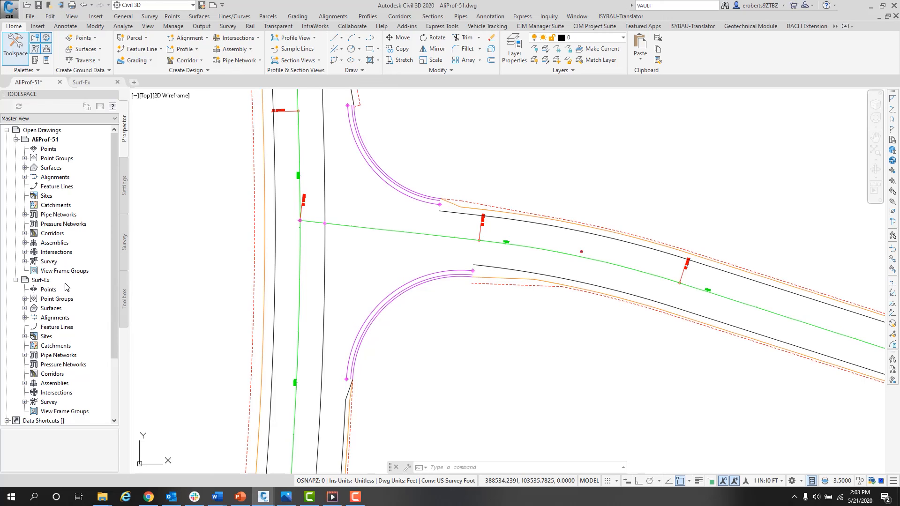
pyautogui.moveTo(65, 275)
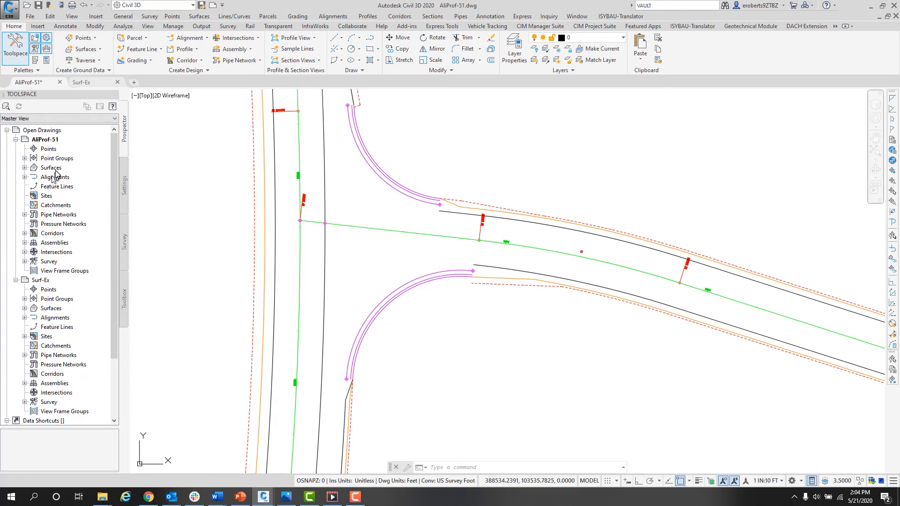
pyautogui.moveTo(47, 285)
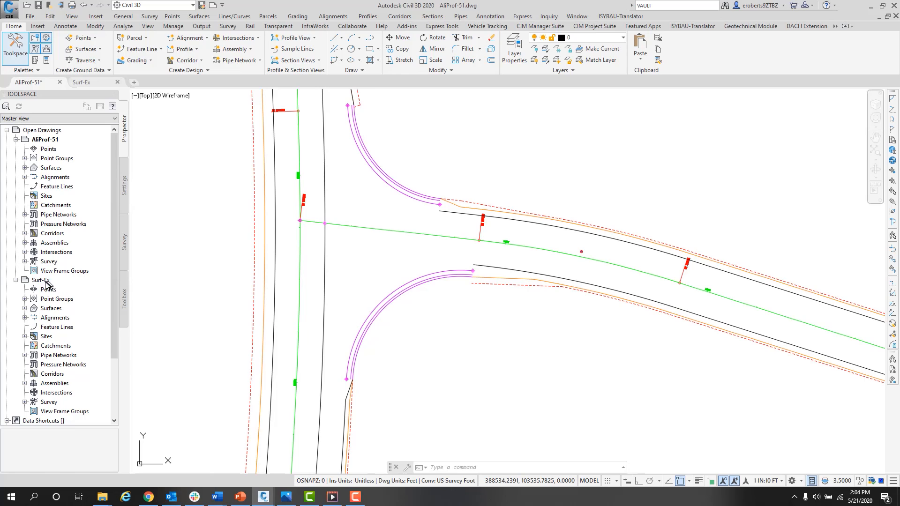
pyautogui.rightClick(41, 279)
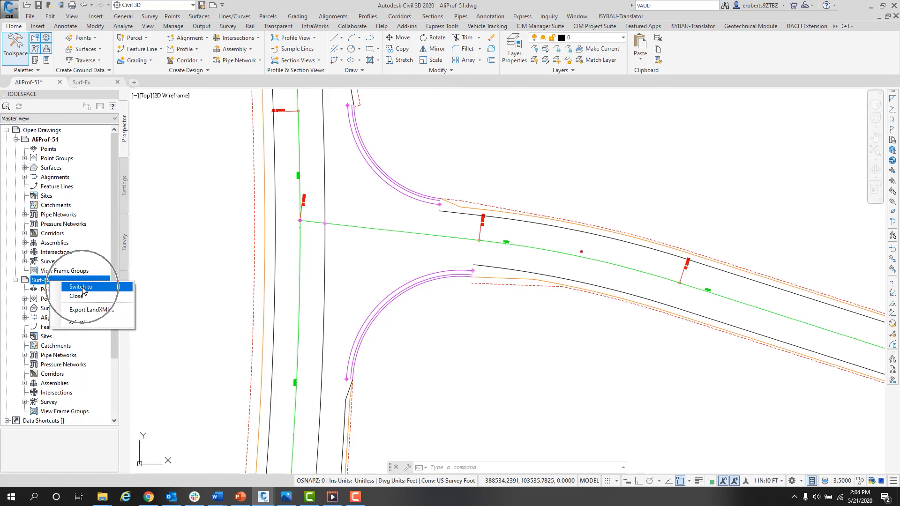
pyautogui.click(80, 287)
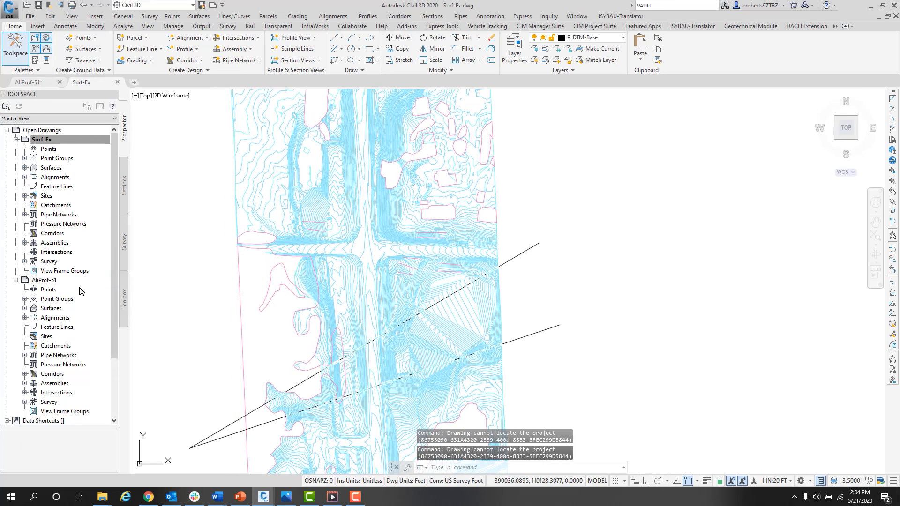
pyautogui.moveTo(78, 142)
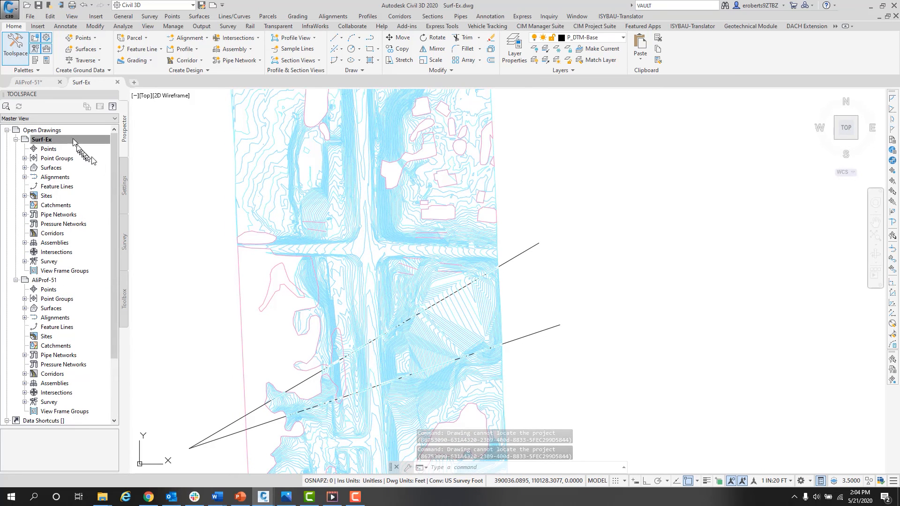
pyautogui.rightClick(42, 140)
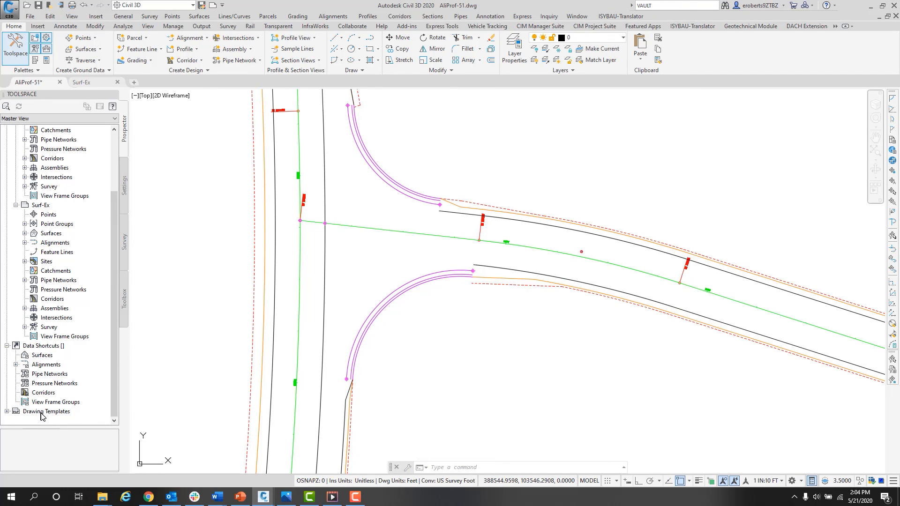
pyautogui.moveTo(45, 412)
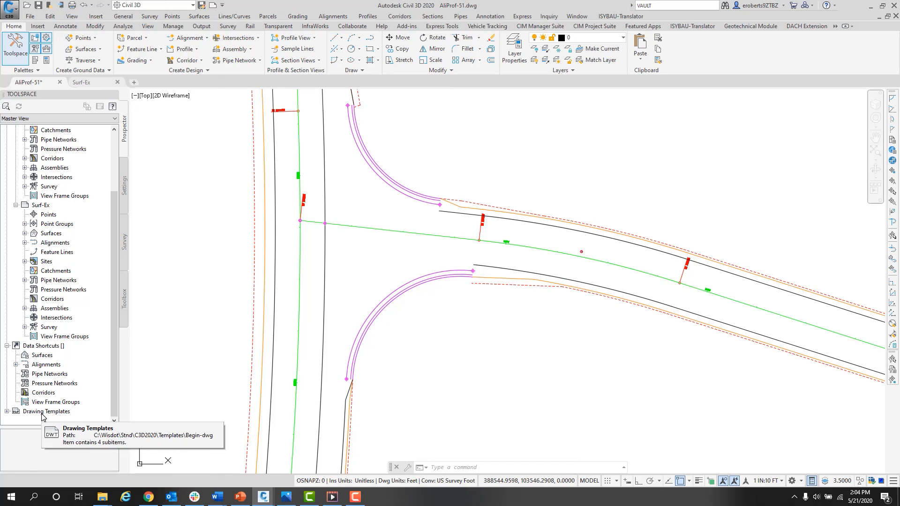